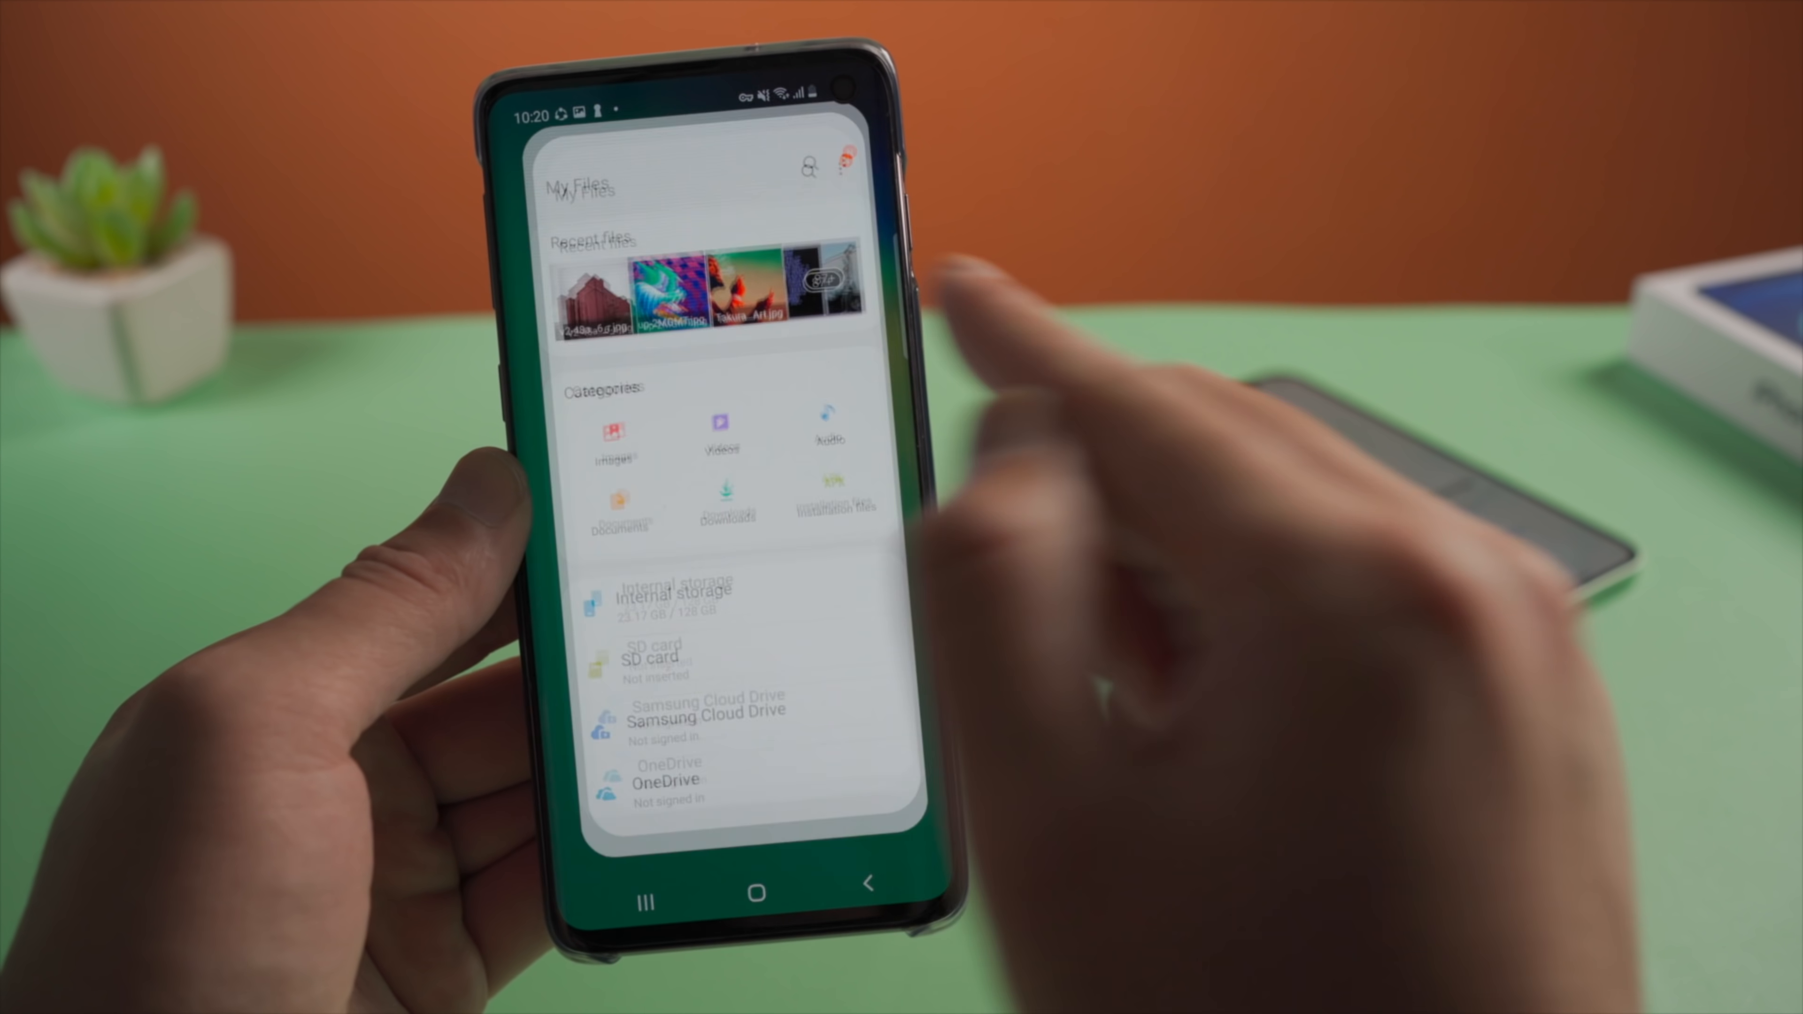
# Check the WhatsApp folder in the phone's internal storage, then back up the iPhone to this computer.
pyautogui.click(676, 595)
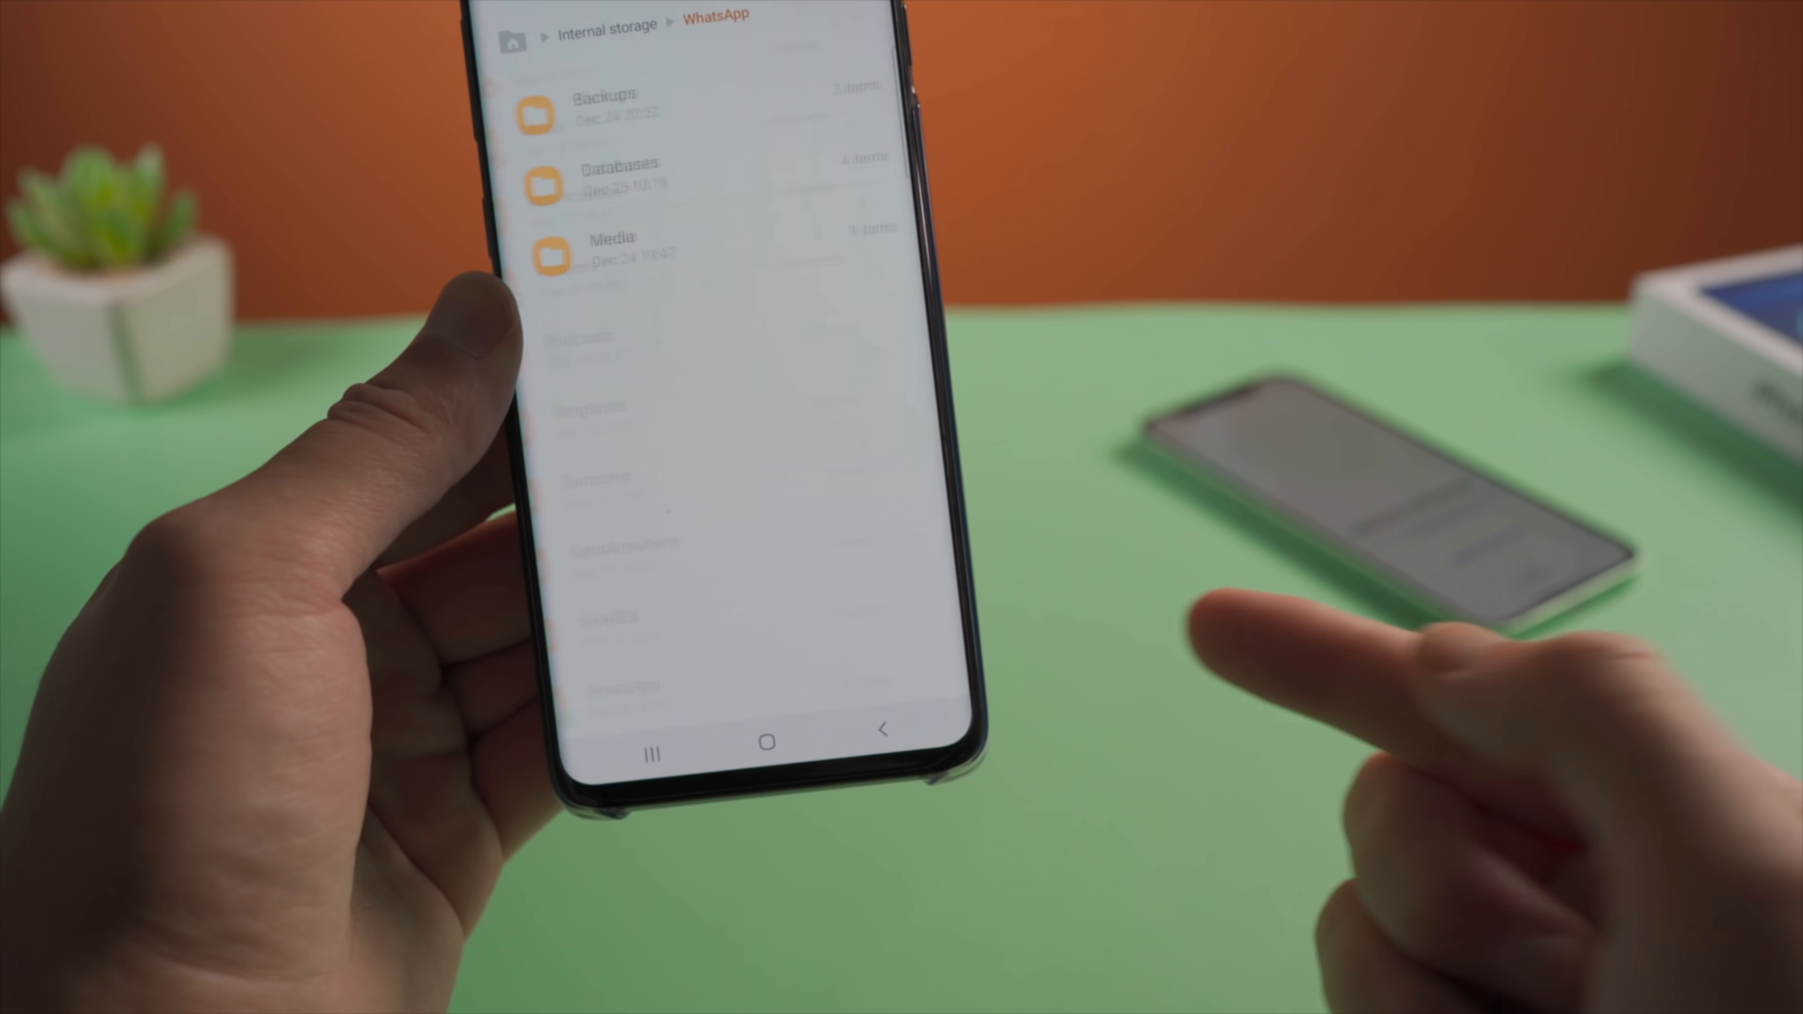
pyautogui.click(598, 109)
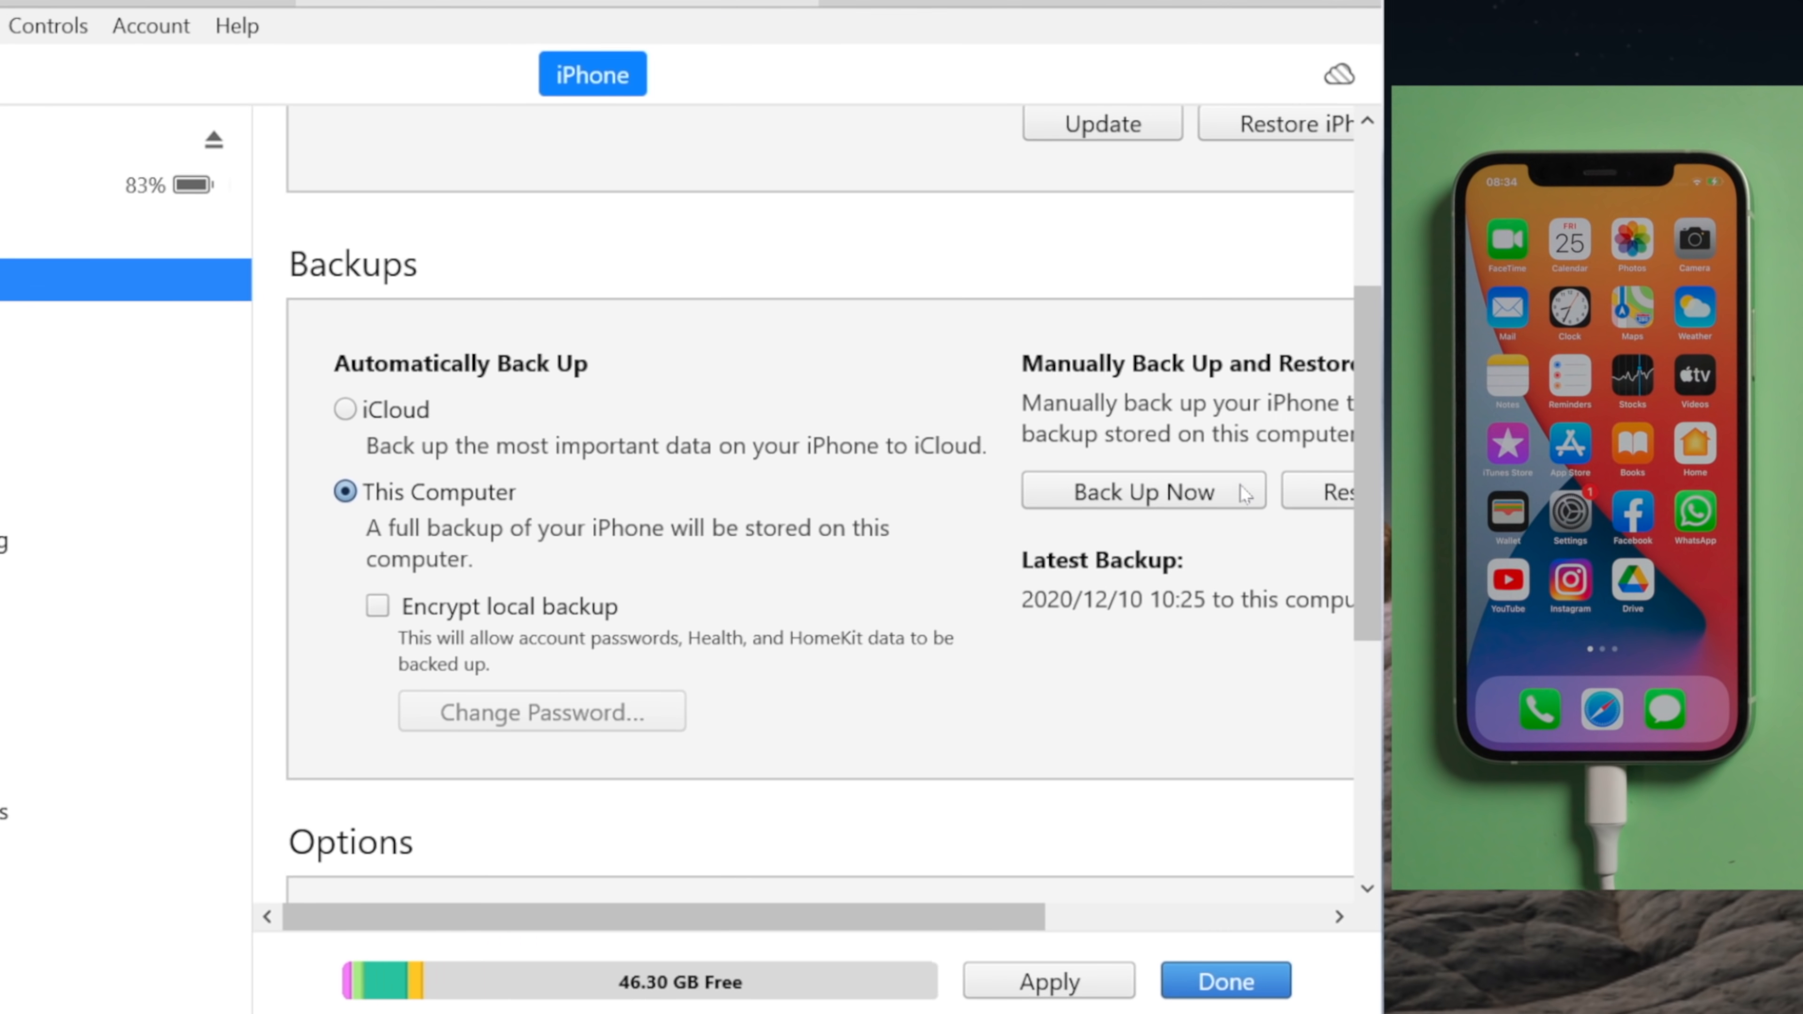
pyautogui.click(1141, 491)
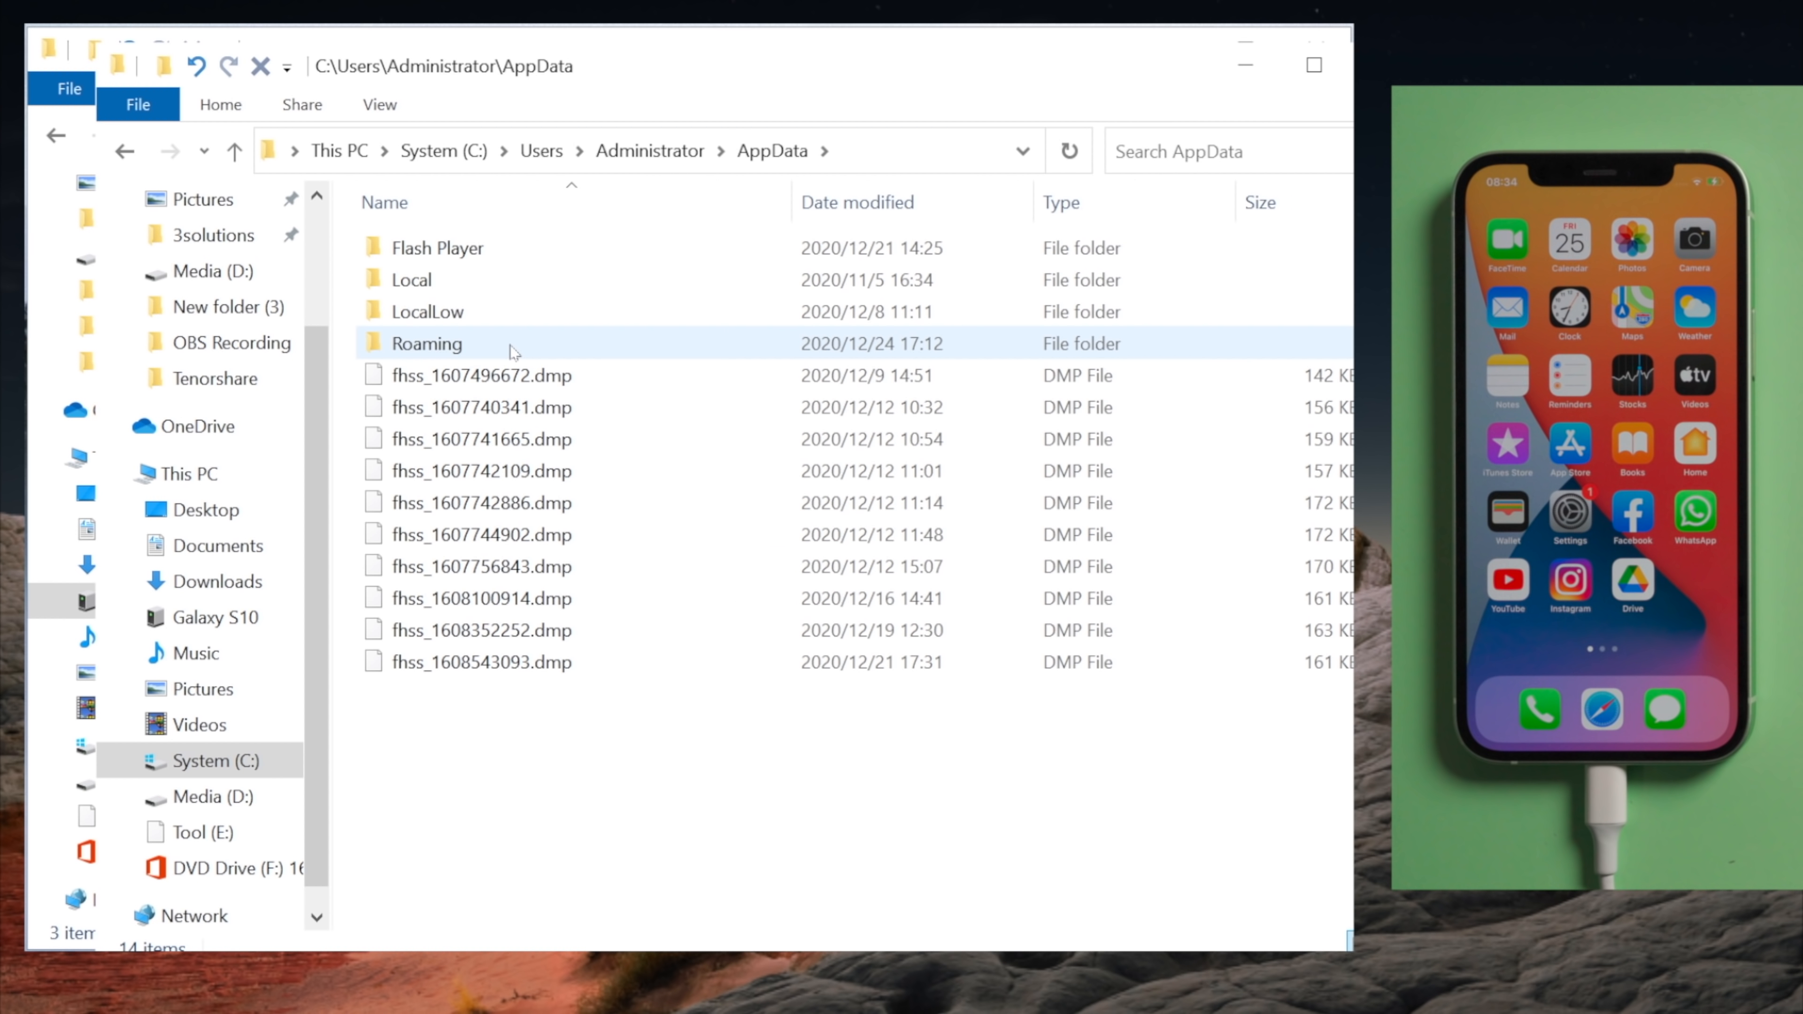
# Navigate from AppData into Roaming and then the Apple Computer folder.
pyautogui.doubleClick(427, 343)
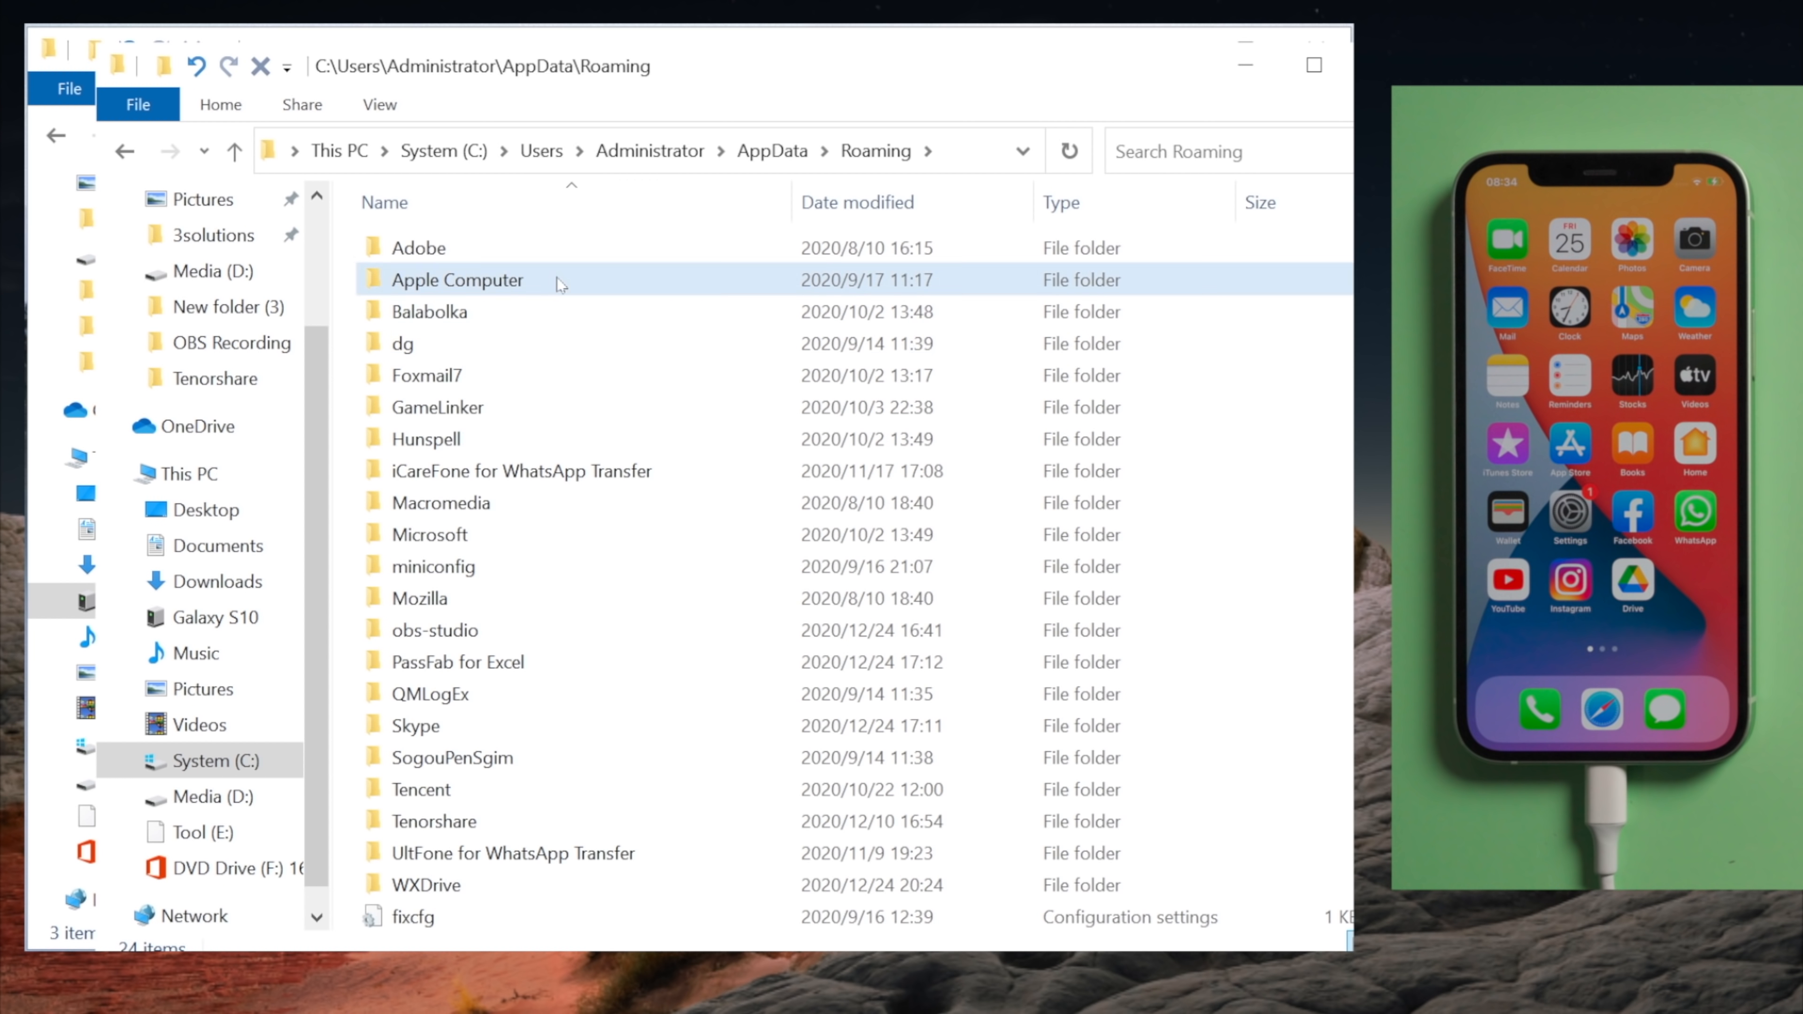
pyautogui.doubleClick(456, 279)
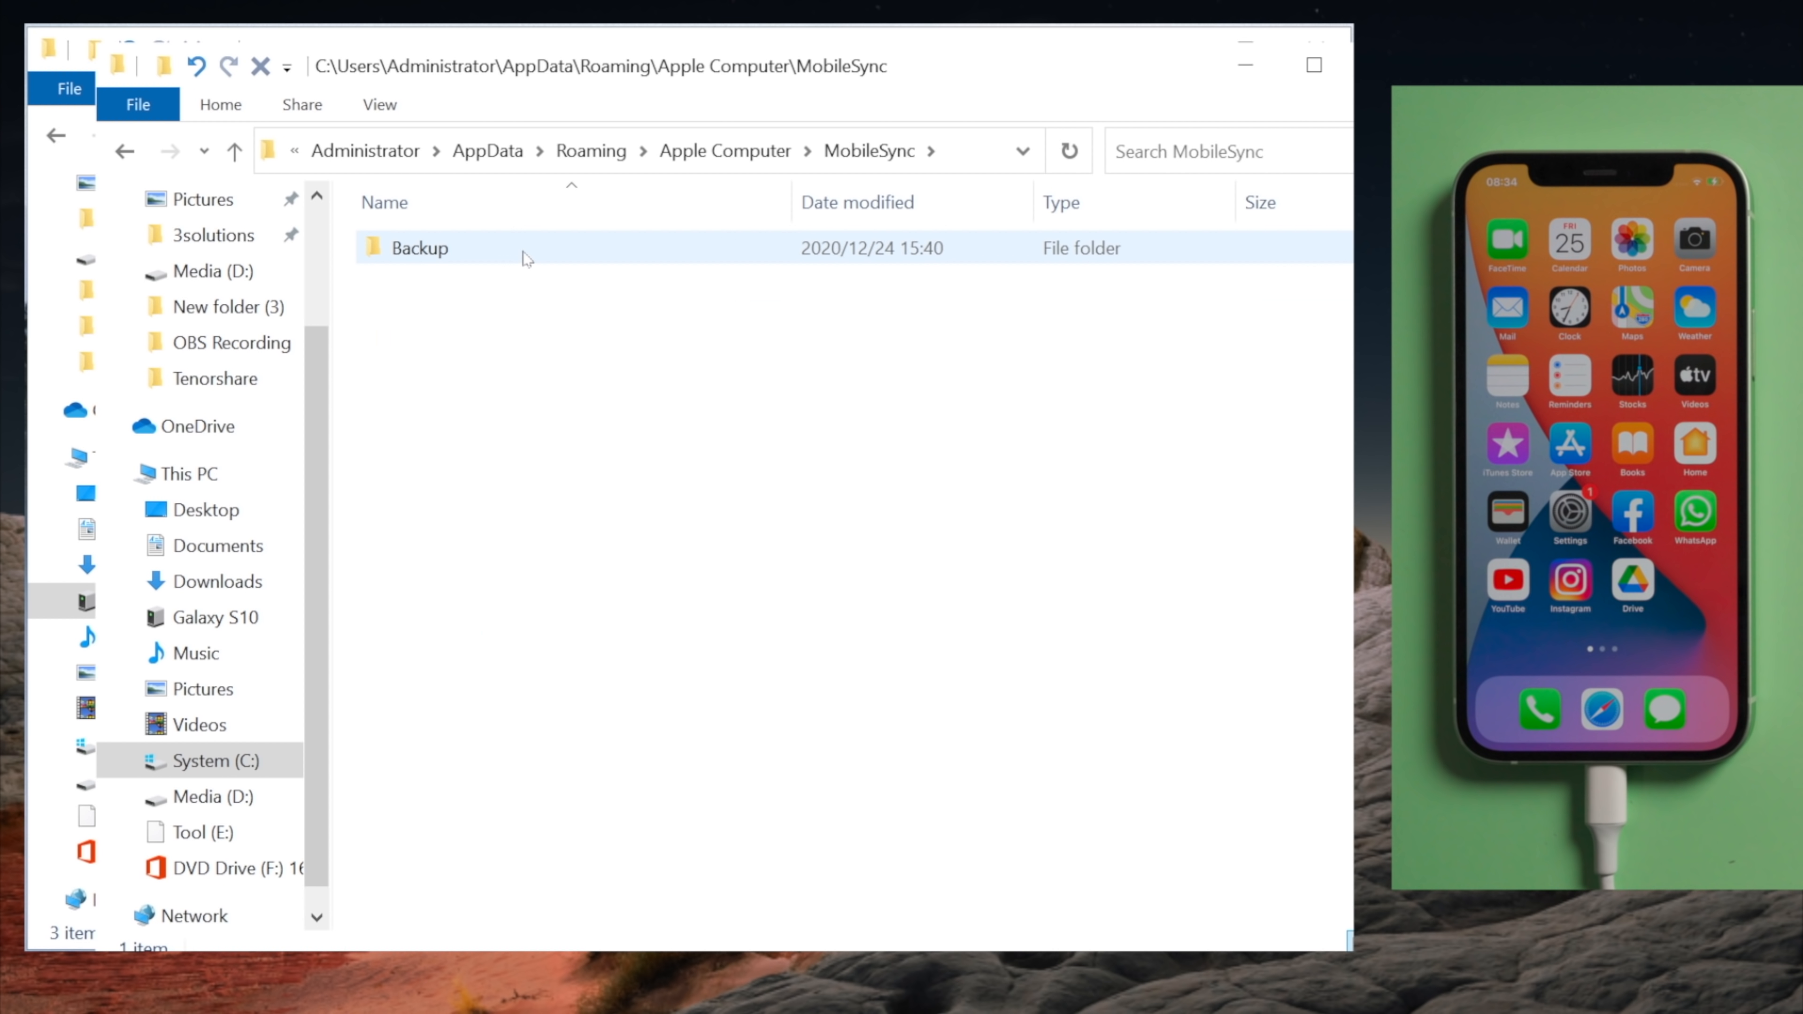